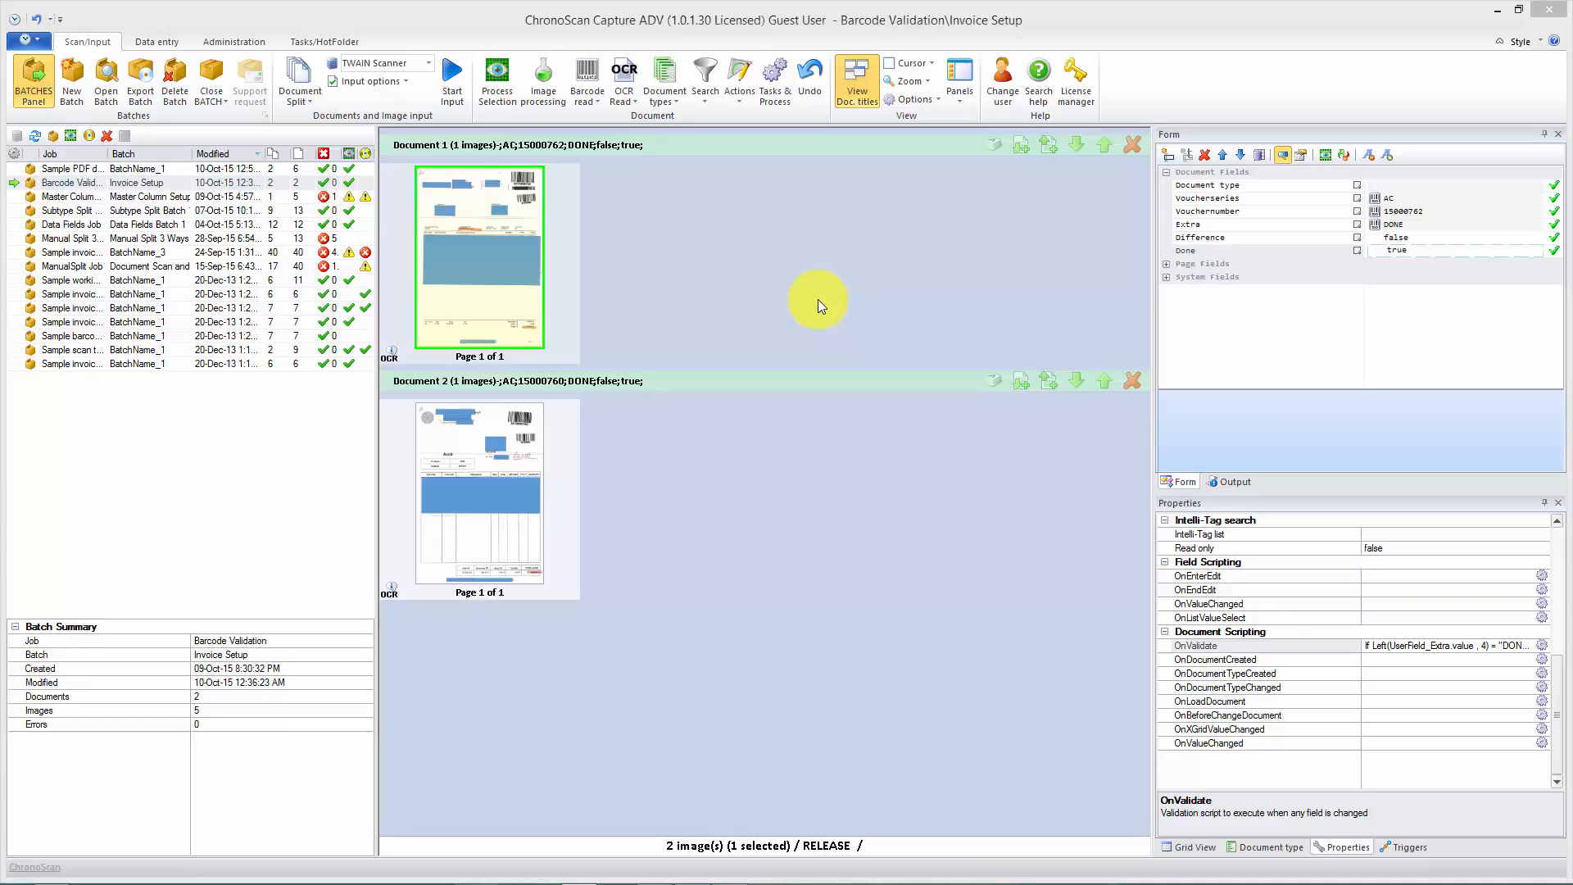
mouse_move(473, 252)
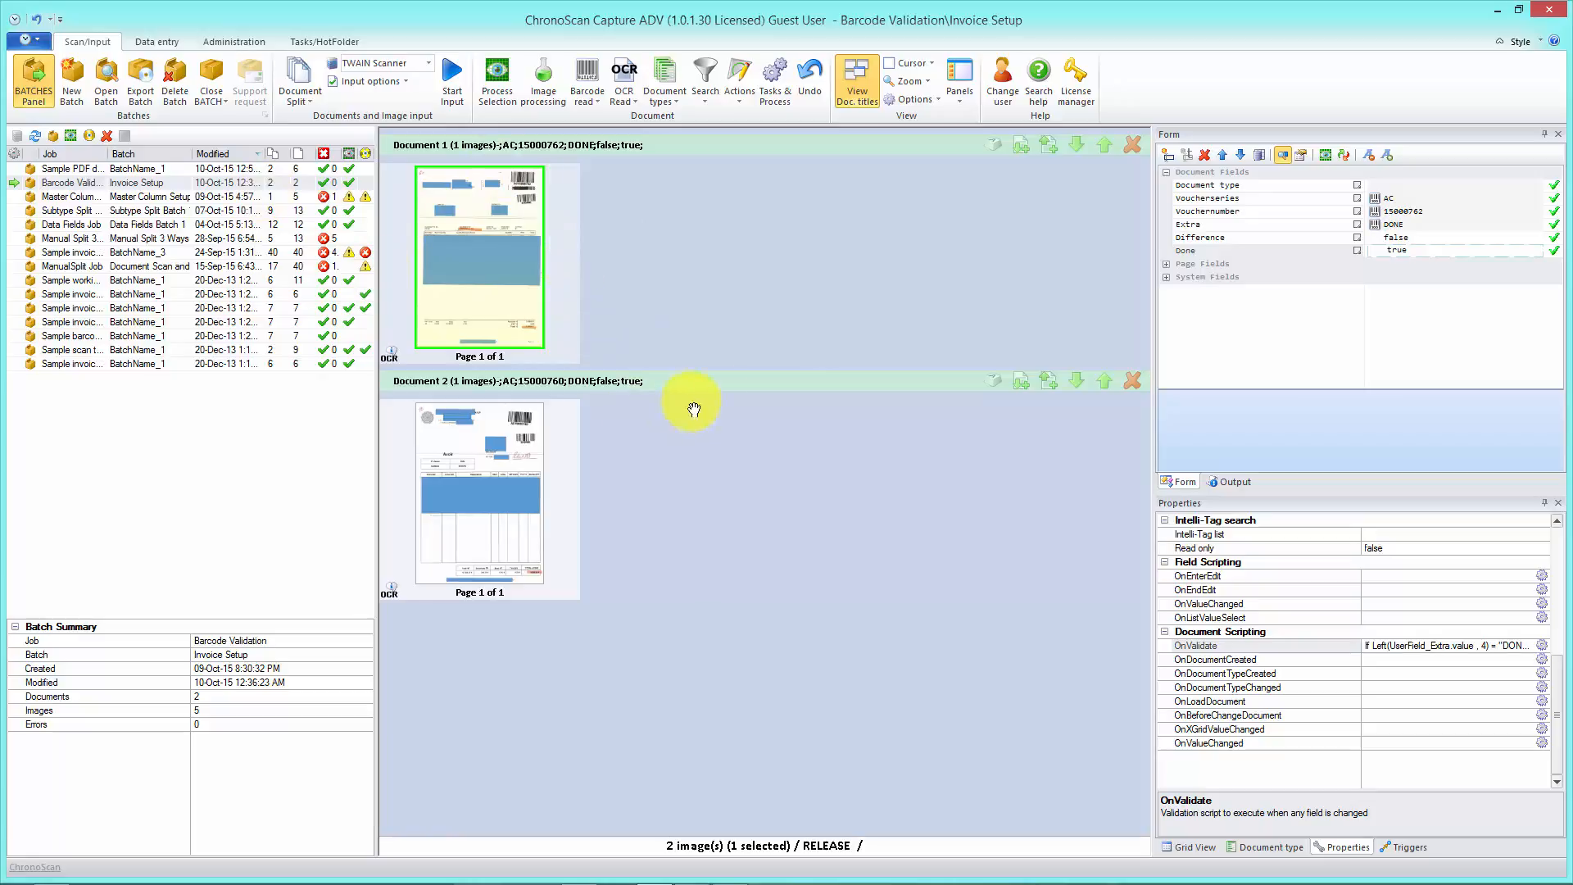
- View Document 1 in Data entry and check its Difference field still reads false
click(156, 41)
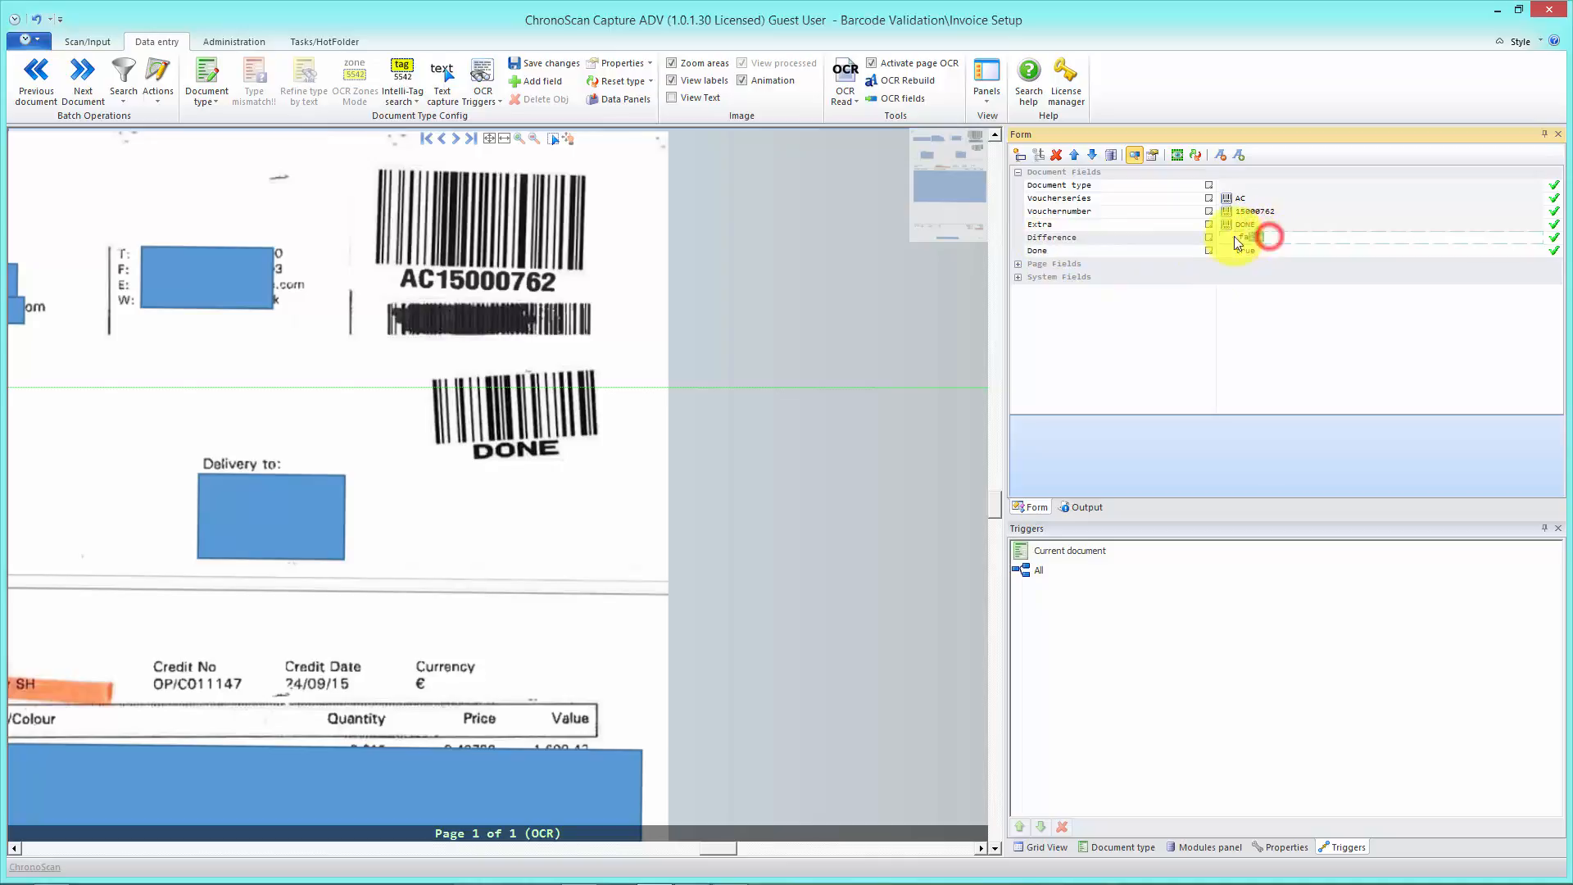
click(1251, 236)
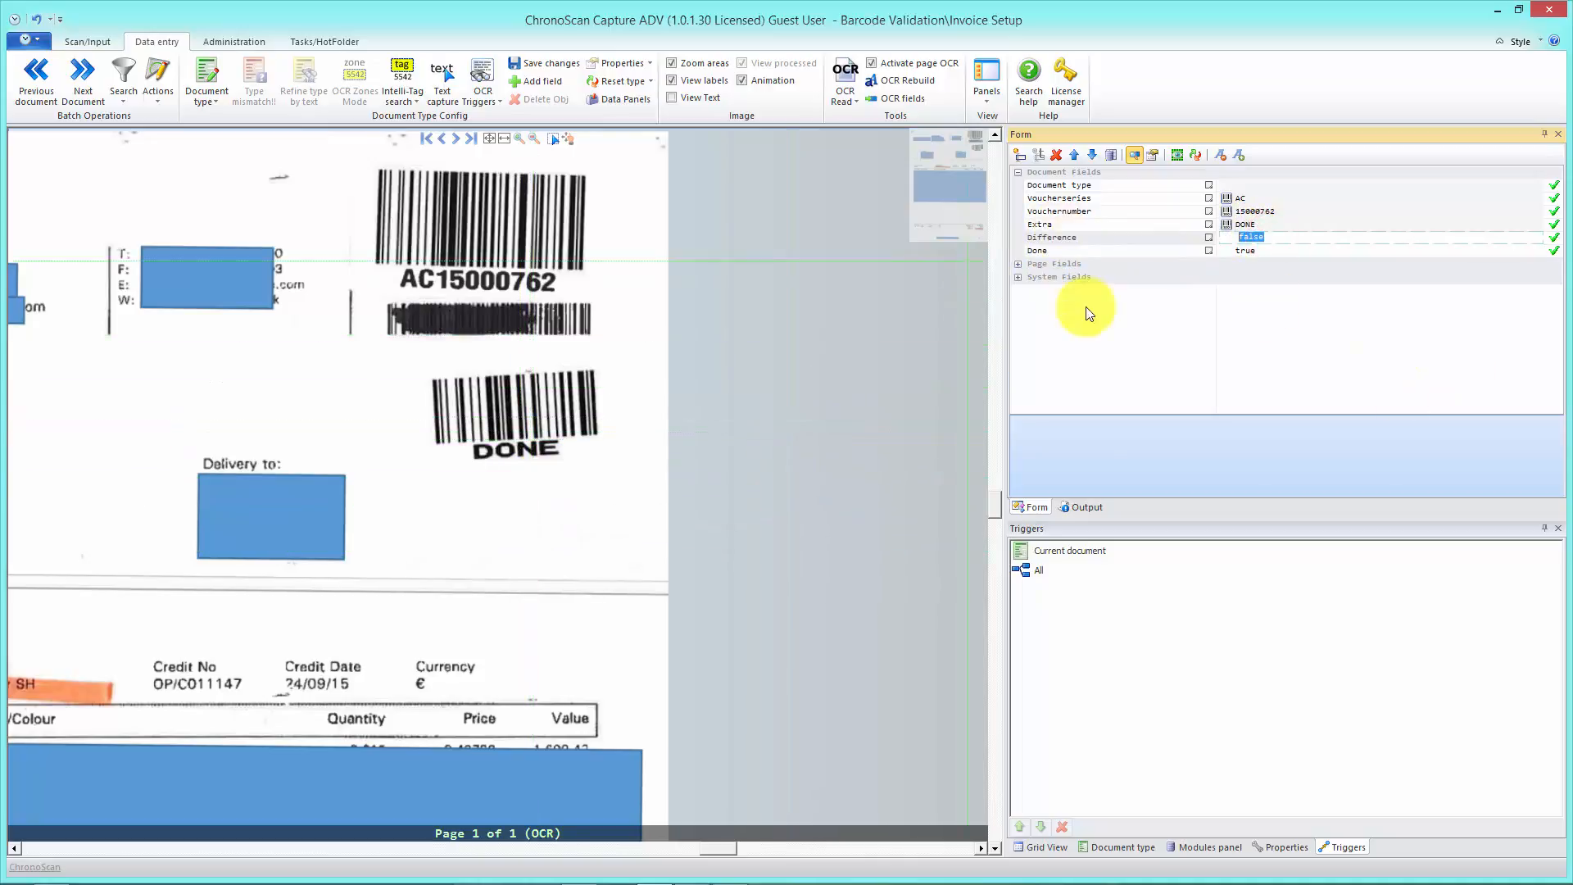
mouse_move(1335, 266)
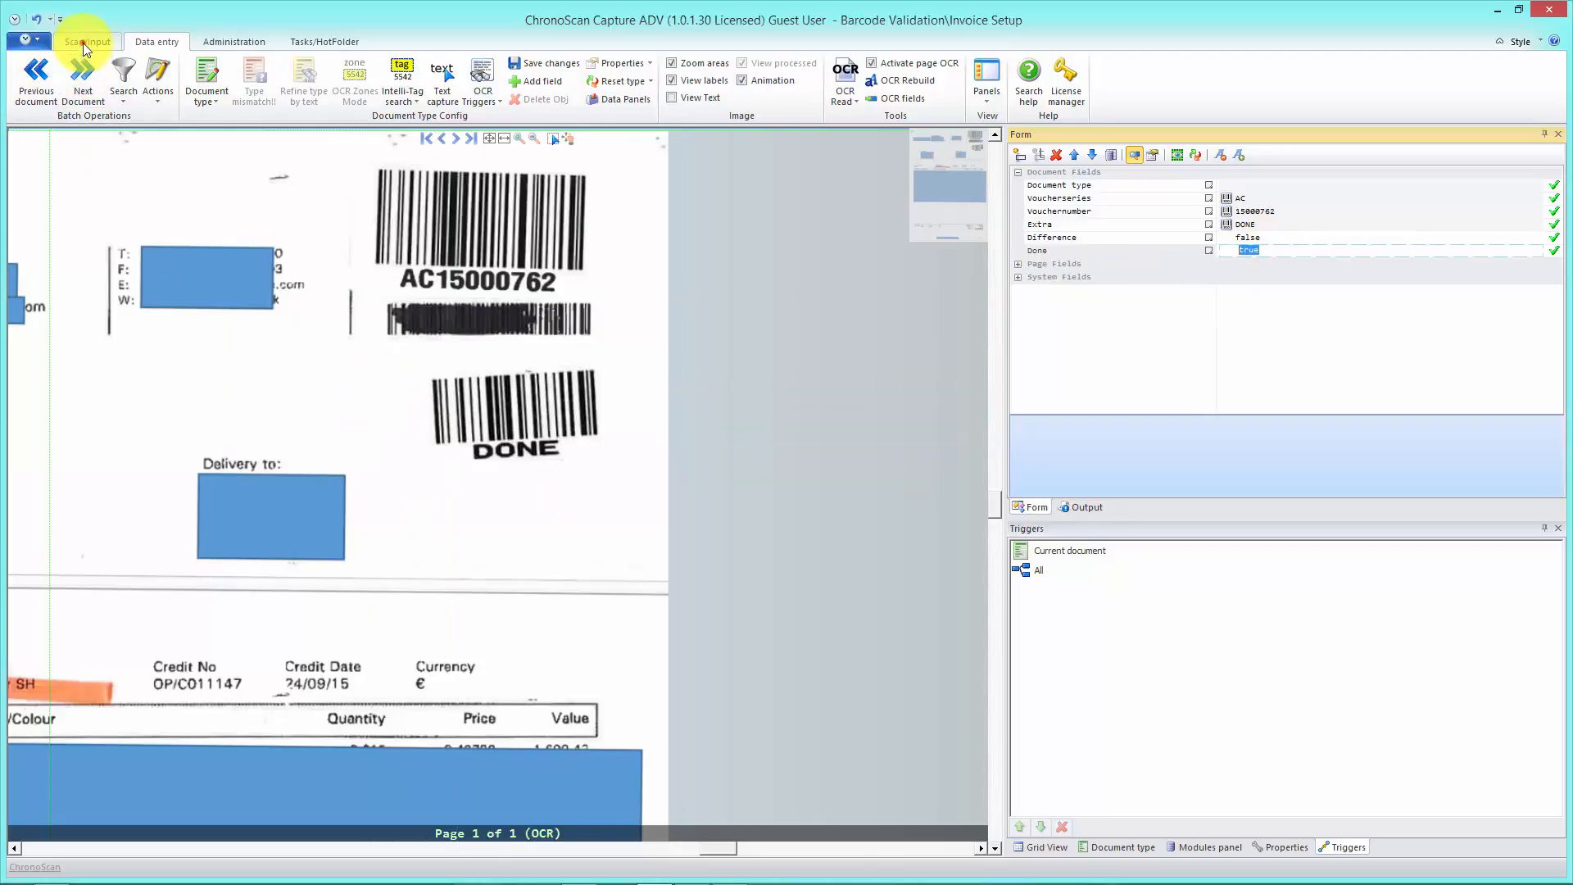
- Back in Scan/Input, accept the Barcode Reading dialog that detects the CODE128 DONE code
click(86, 41)
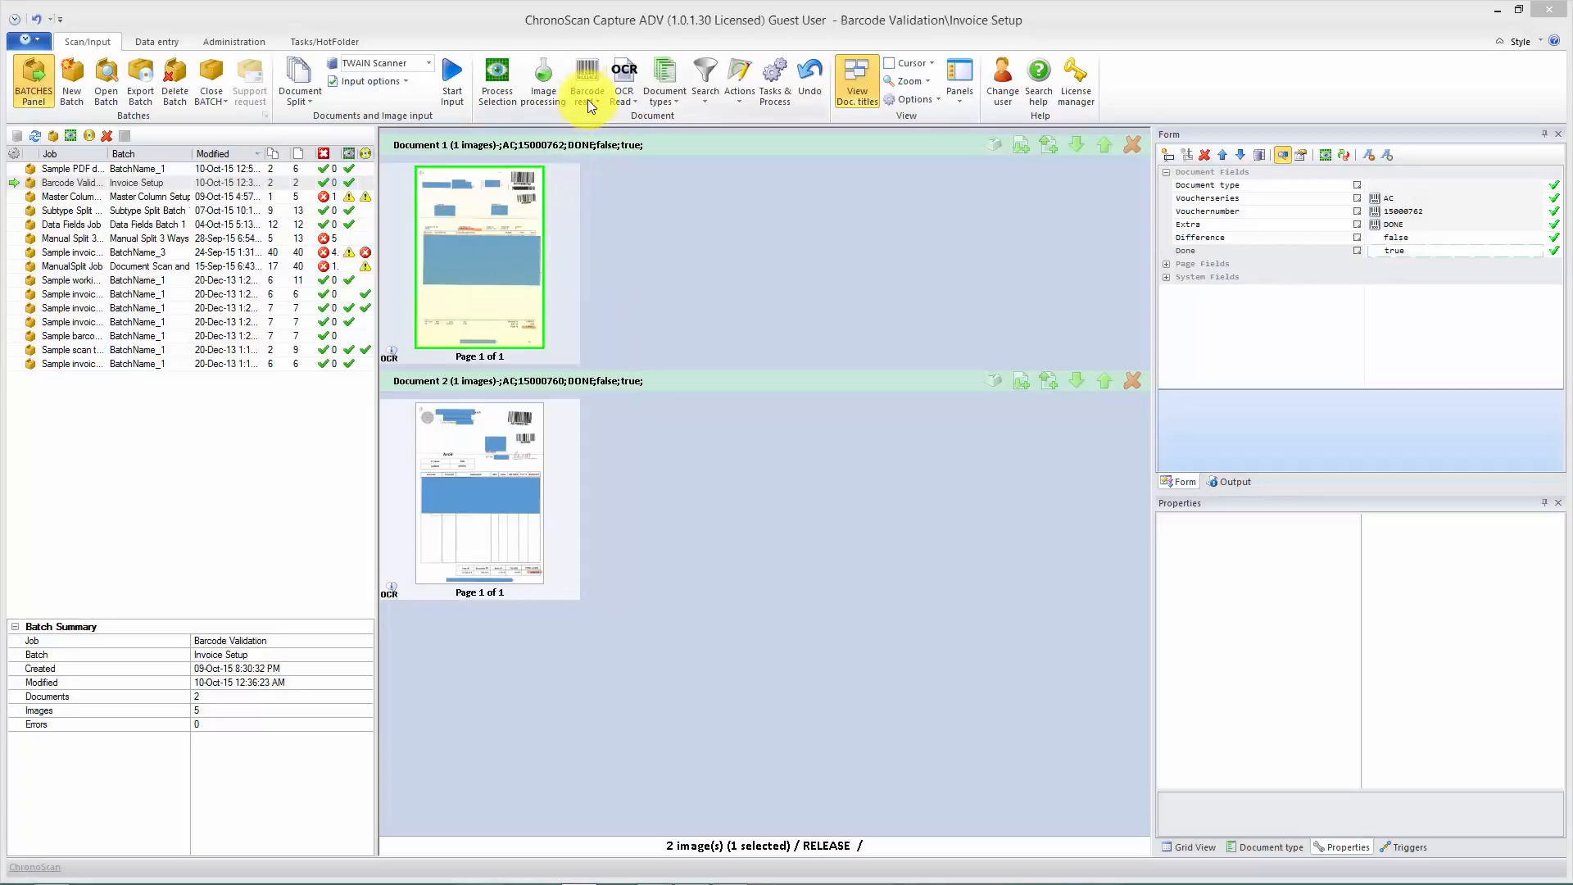
click(587, 76)
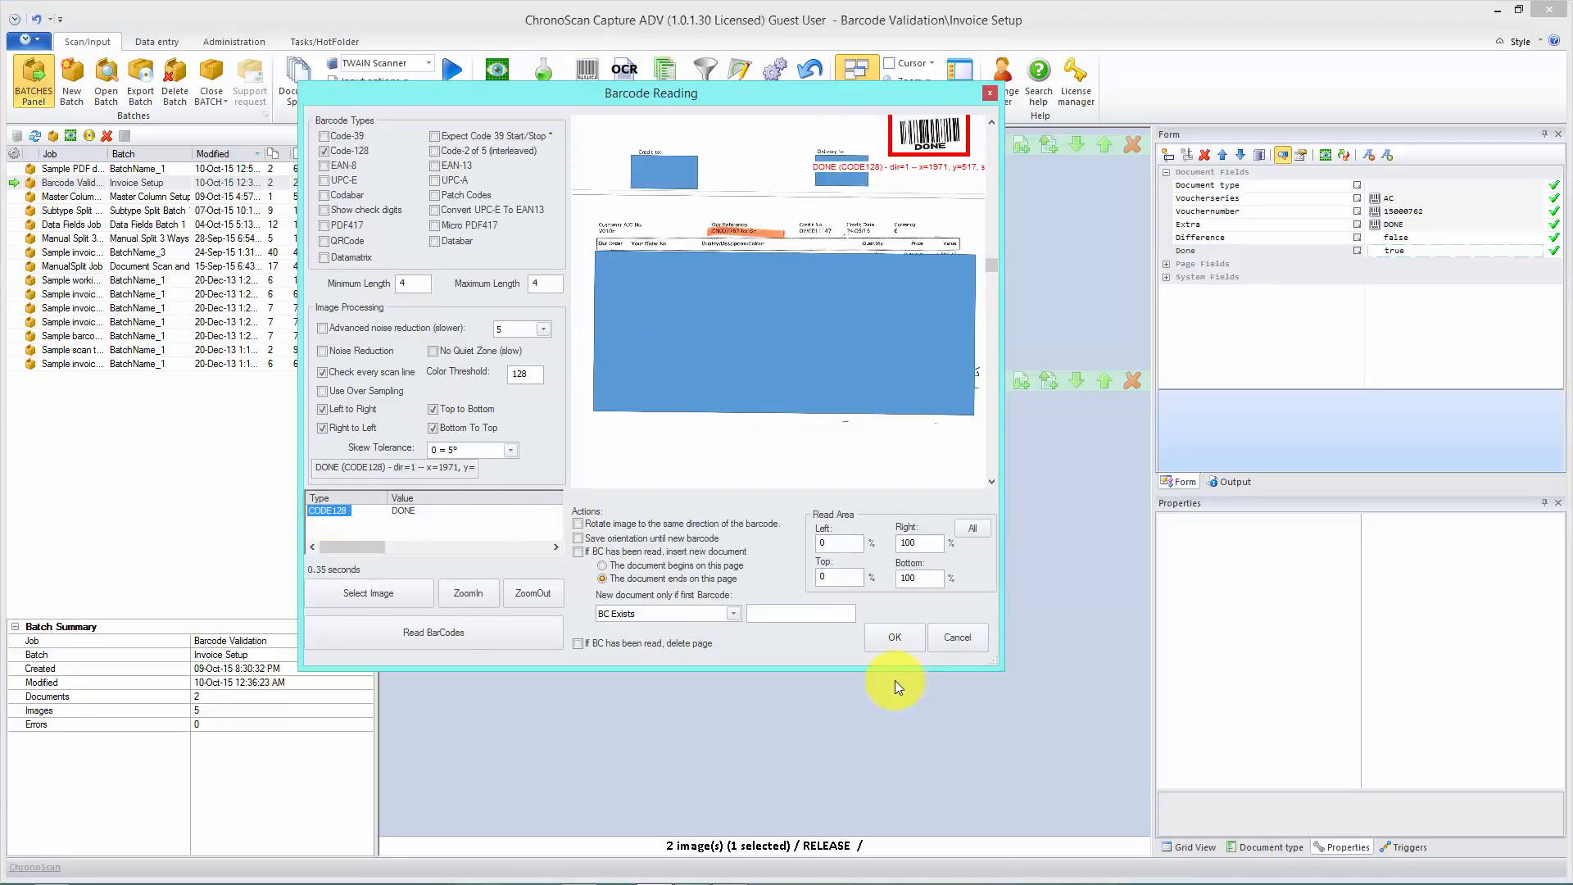
click(893, 638)
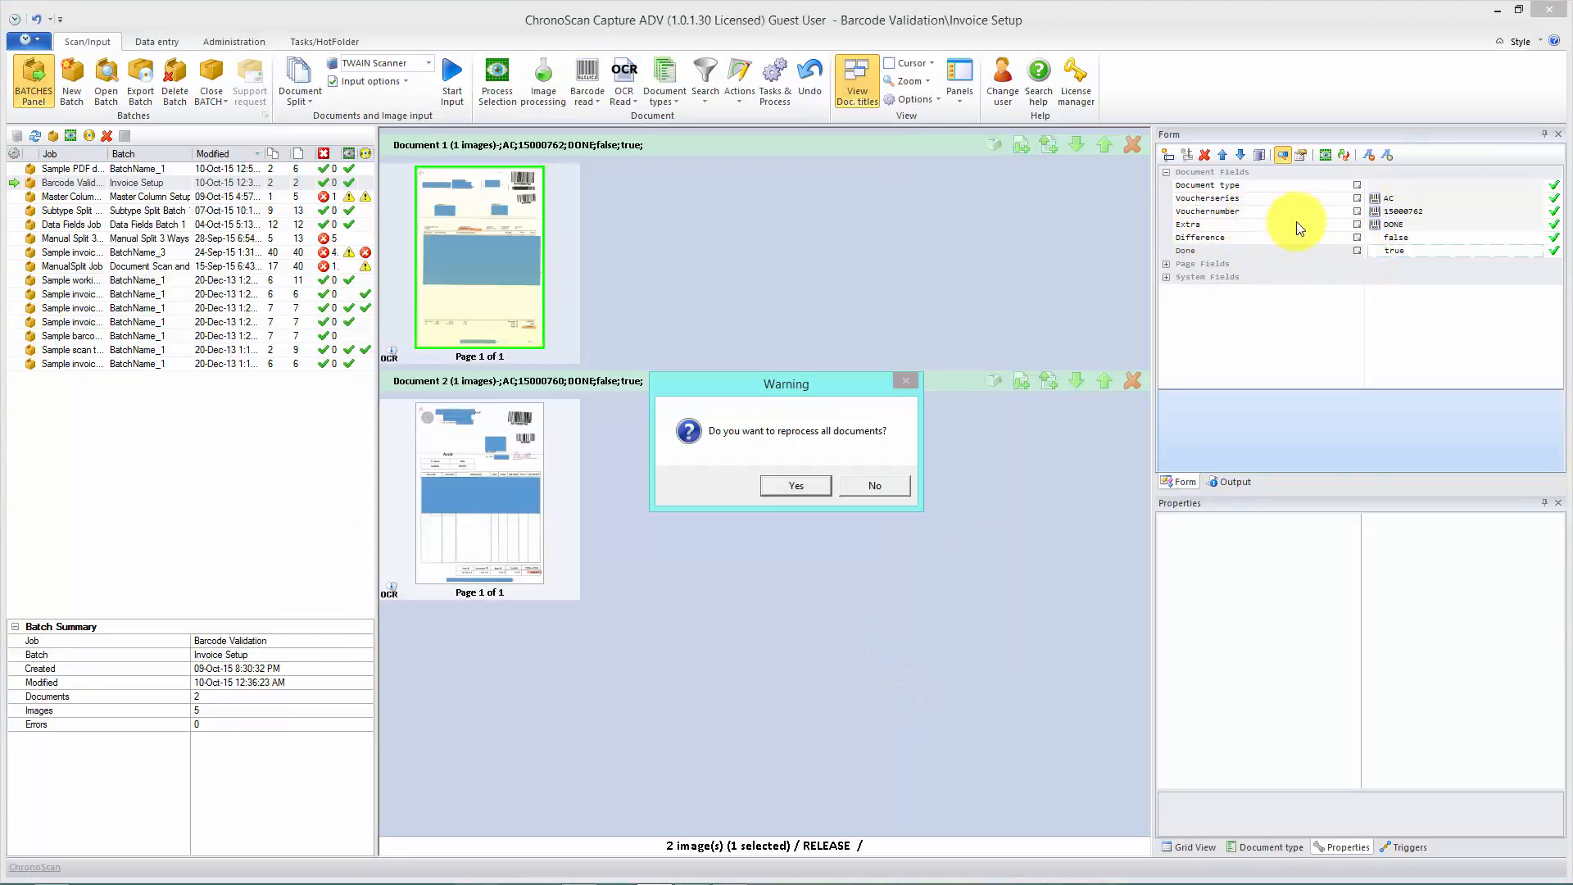
- Answer the reprocess prompt and review the DONE and DIFFERENCE barcode triggers' Set the value actions
click(873, 486)
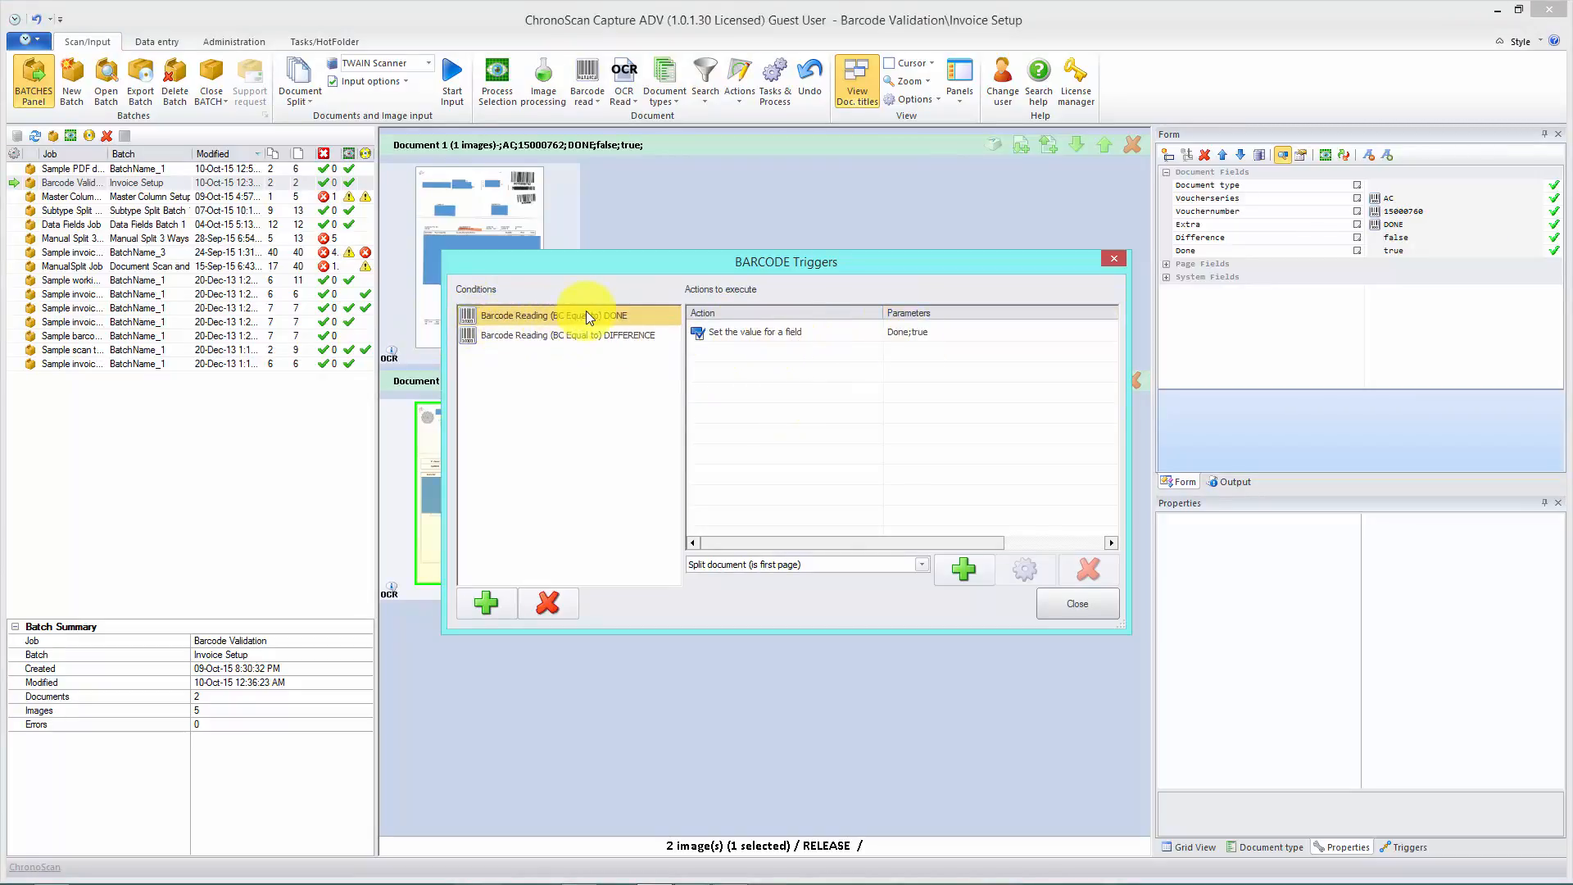
click(749, 331)
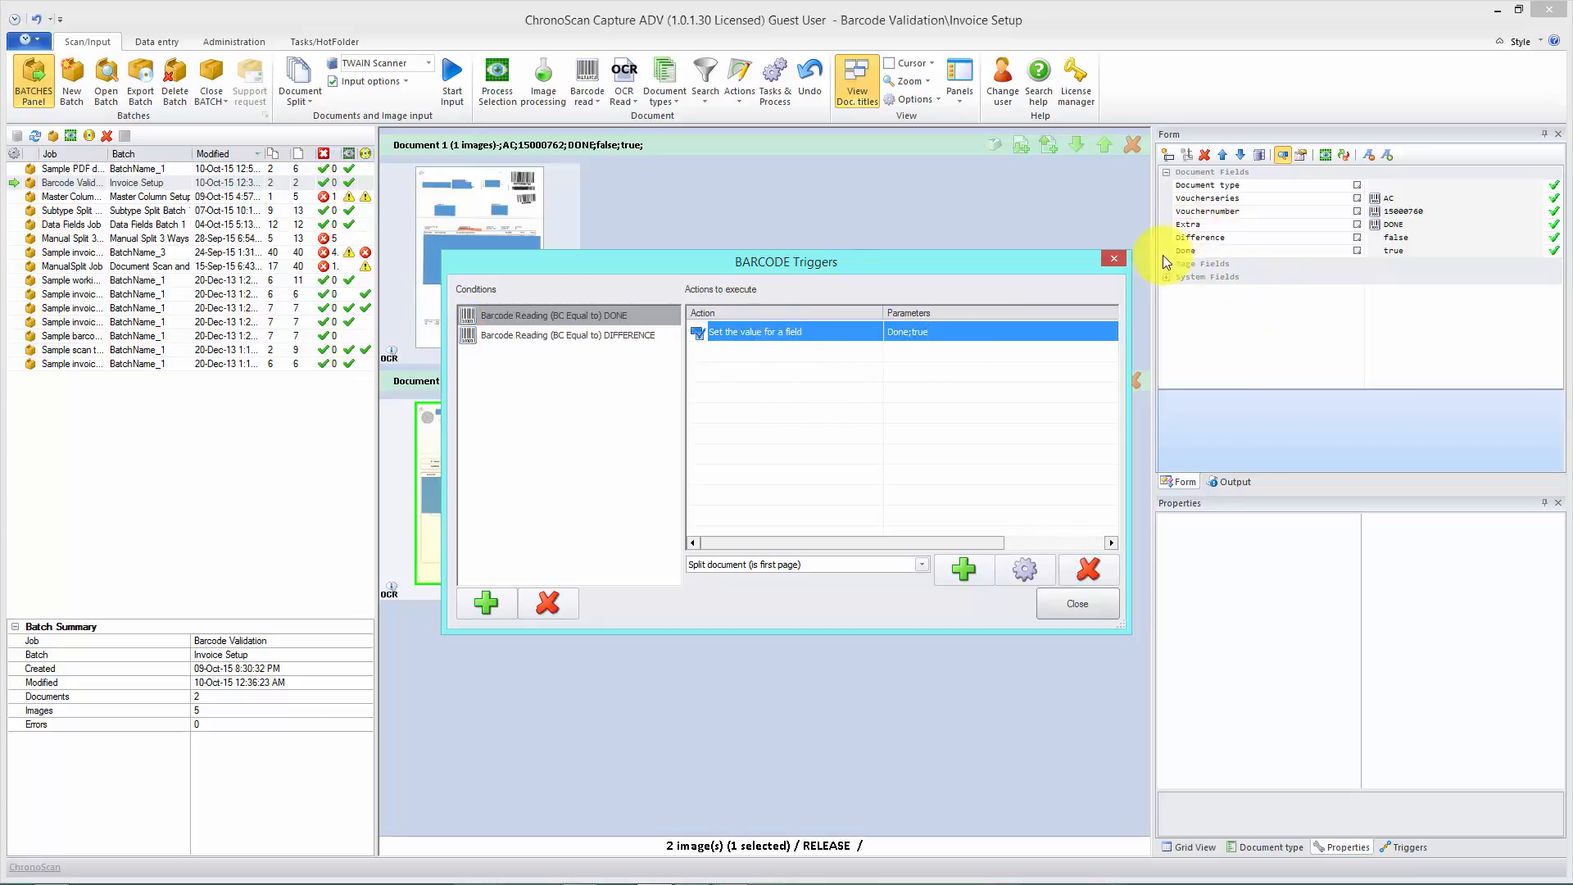
click(567, 334)
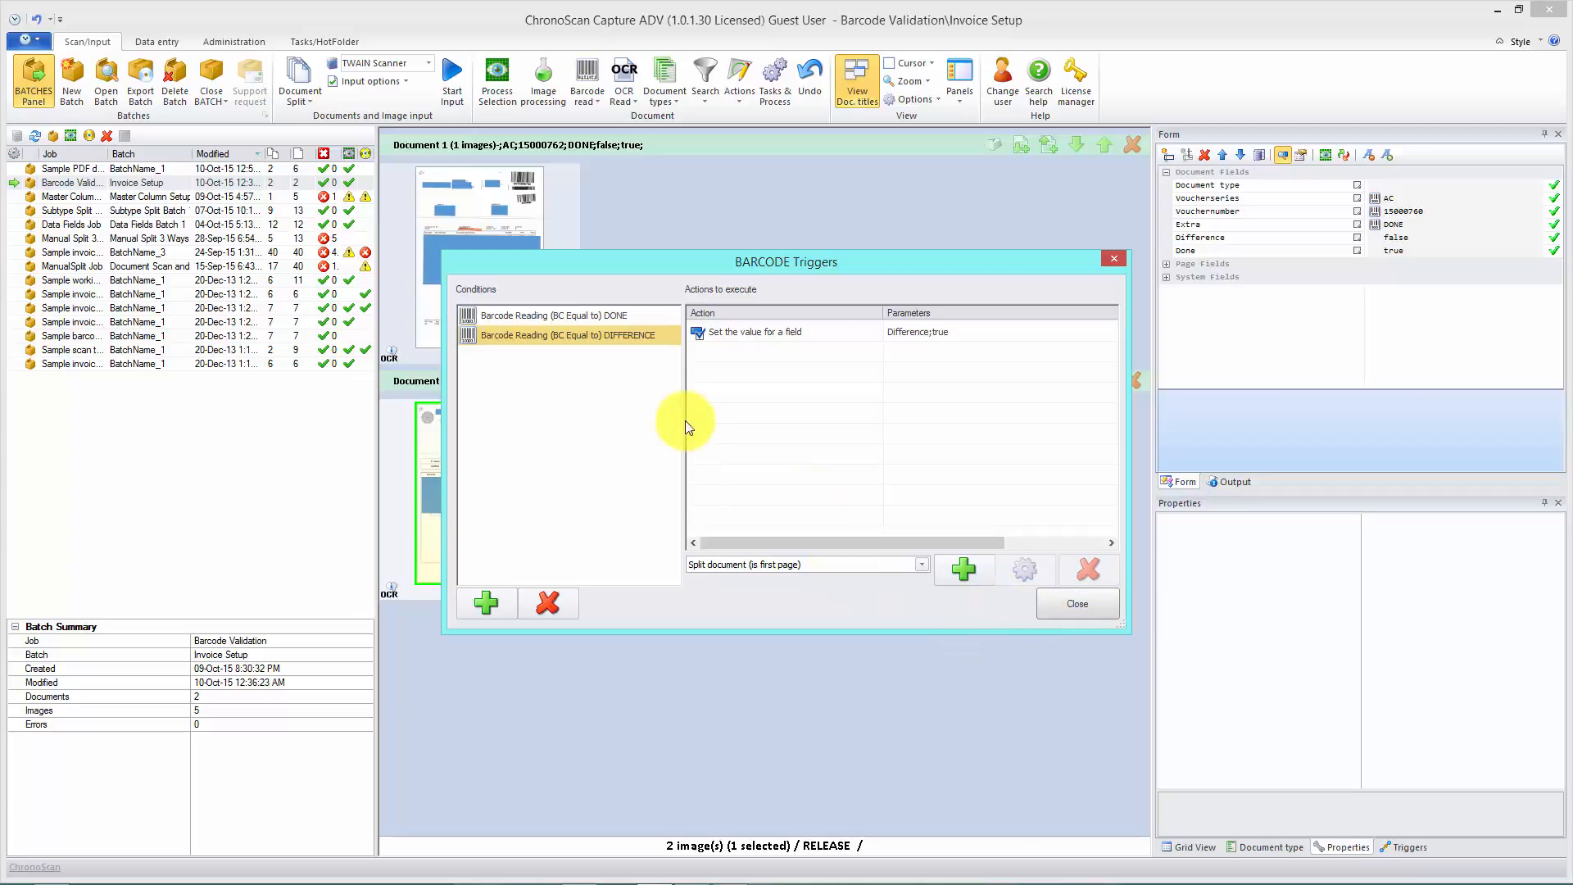
click(556, 315)
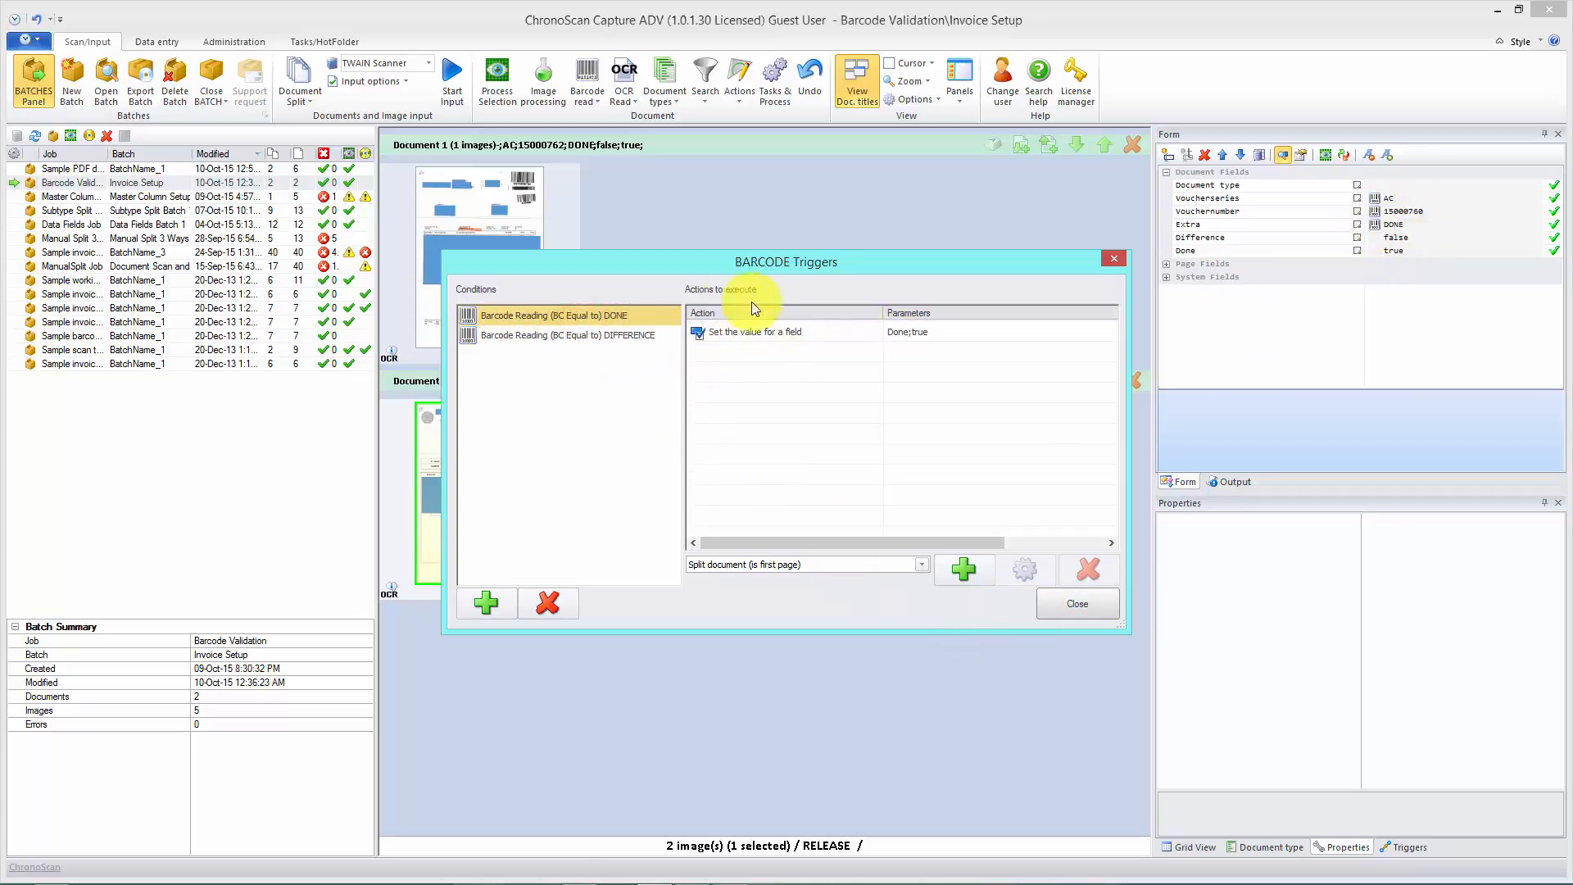
click(1077, 603)
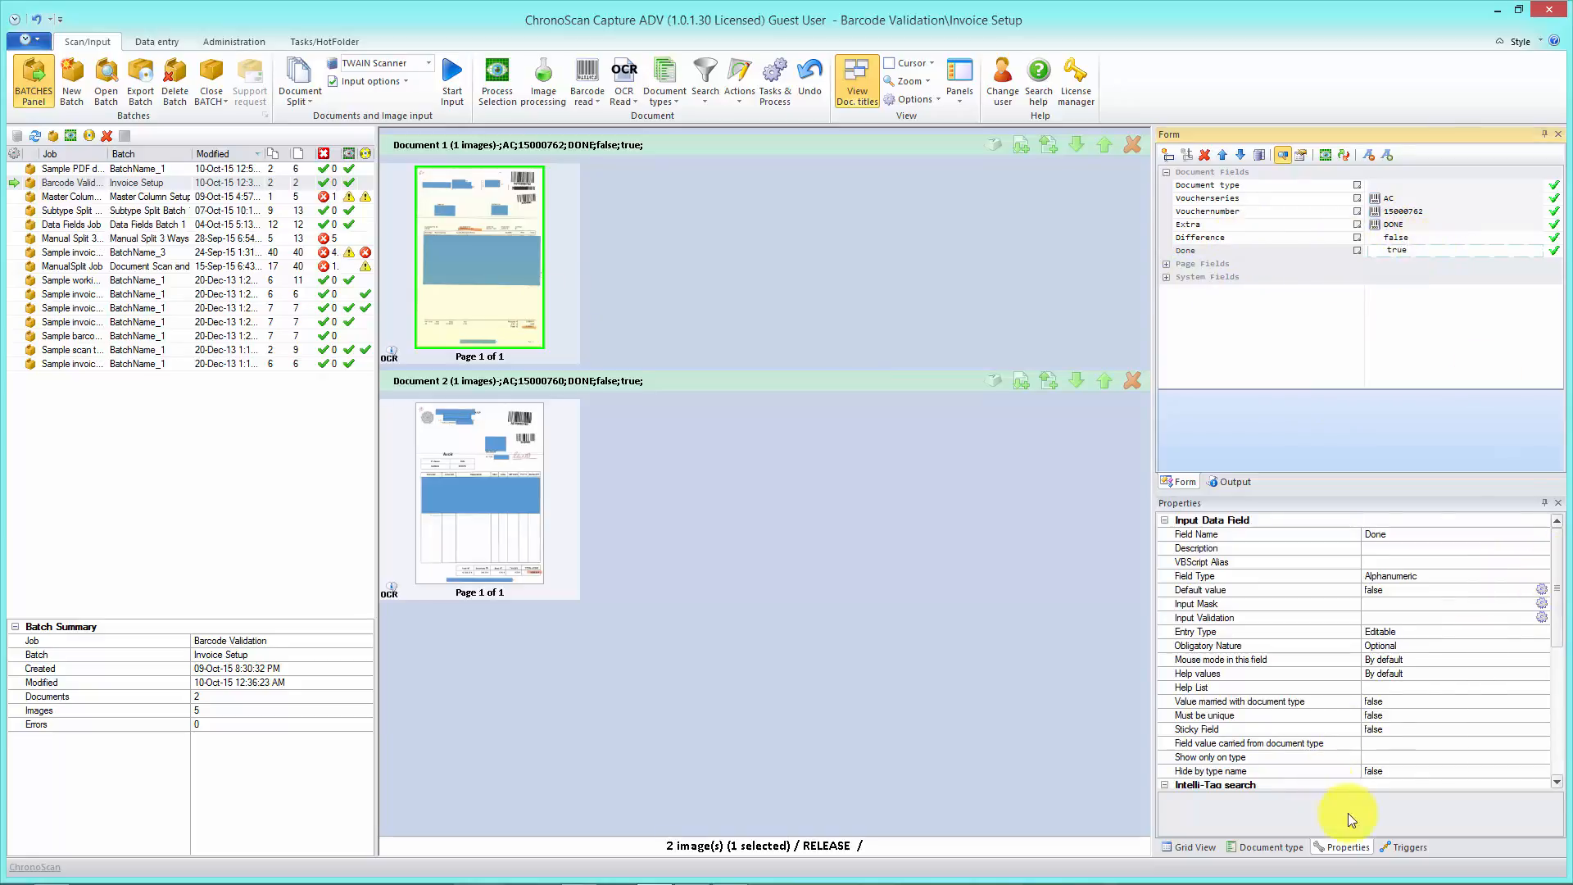
- Reach Document Scripting in Properties and bring up the OnValidate VBScript
scroll(down, 3)
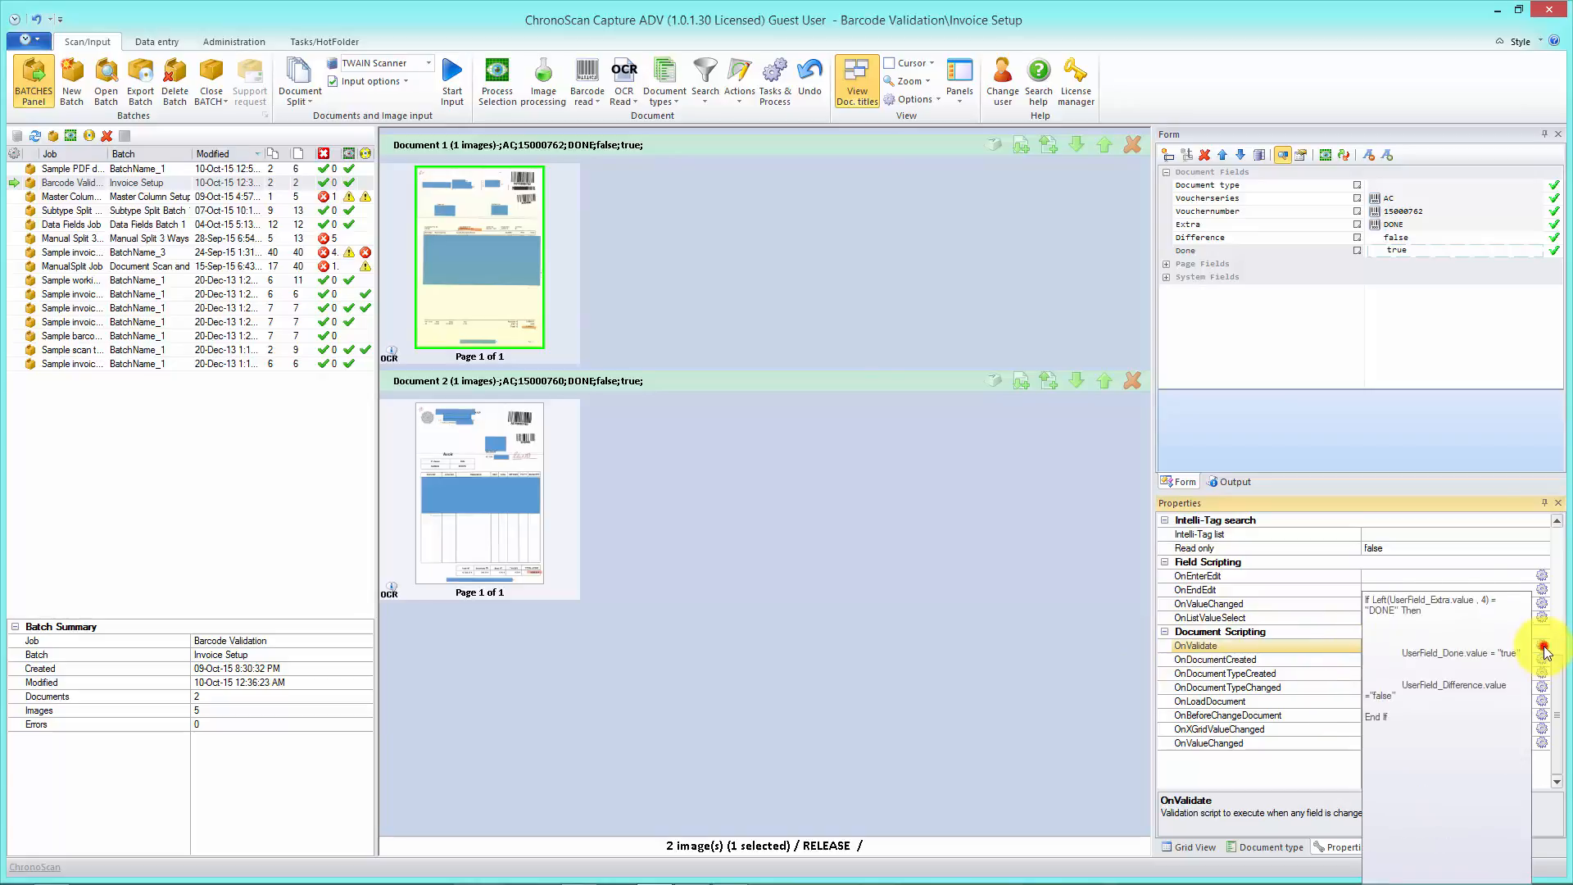
click(1544, 649)
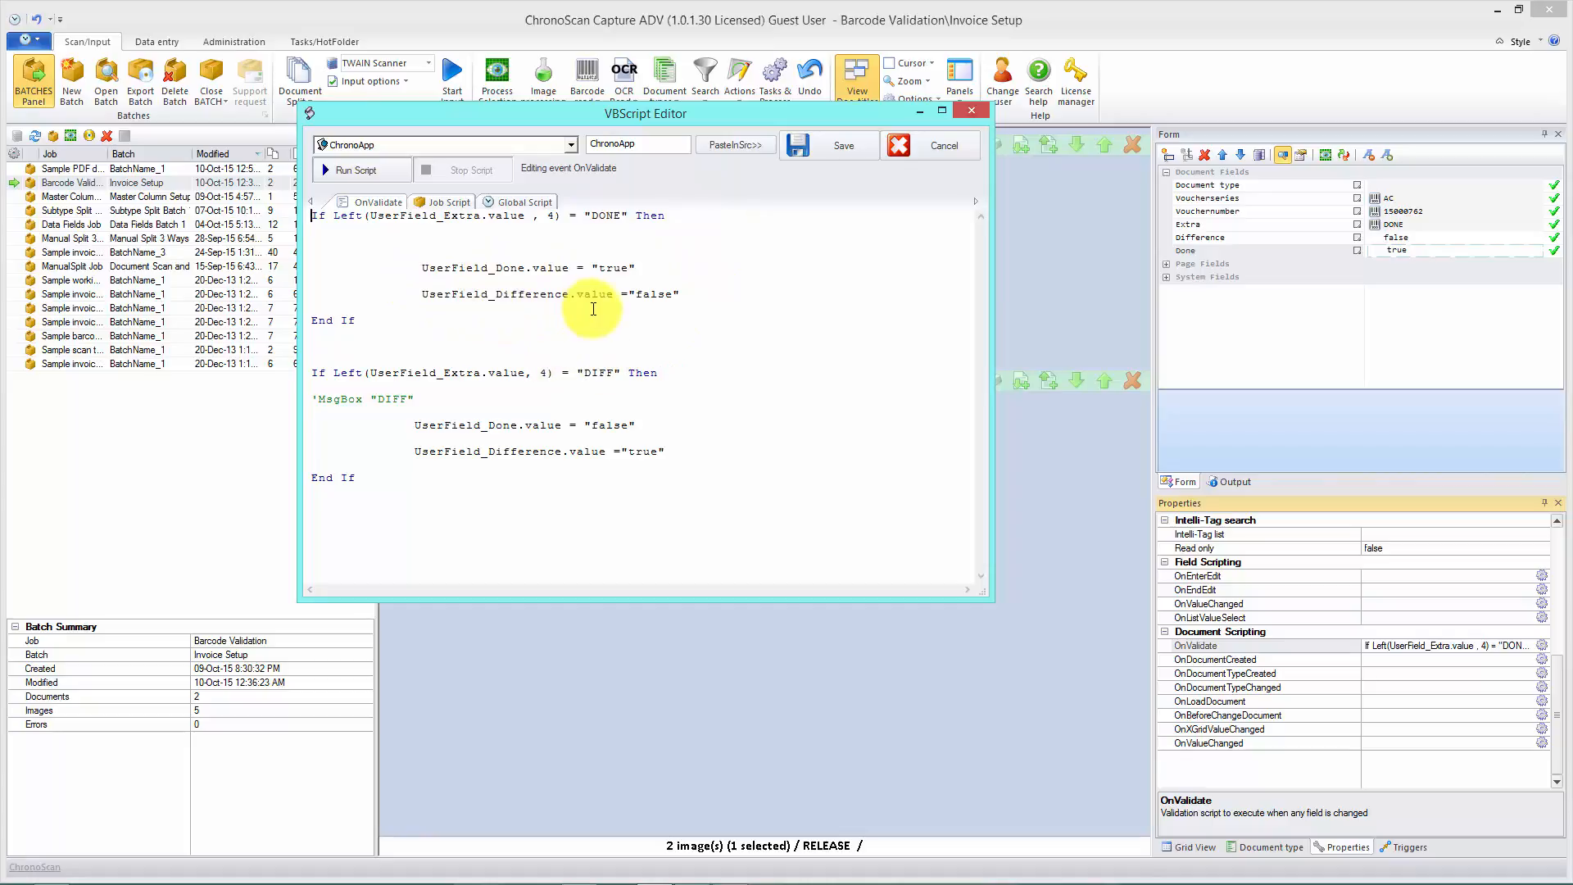
mouse_move(570, 406)
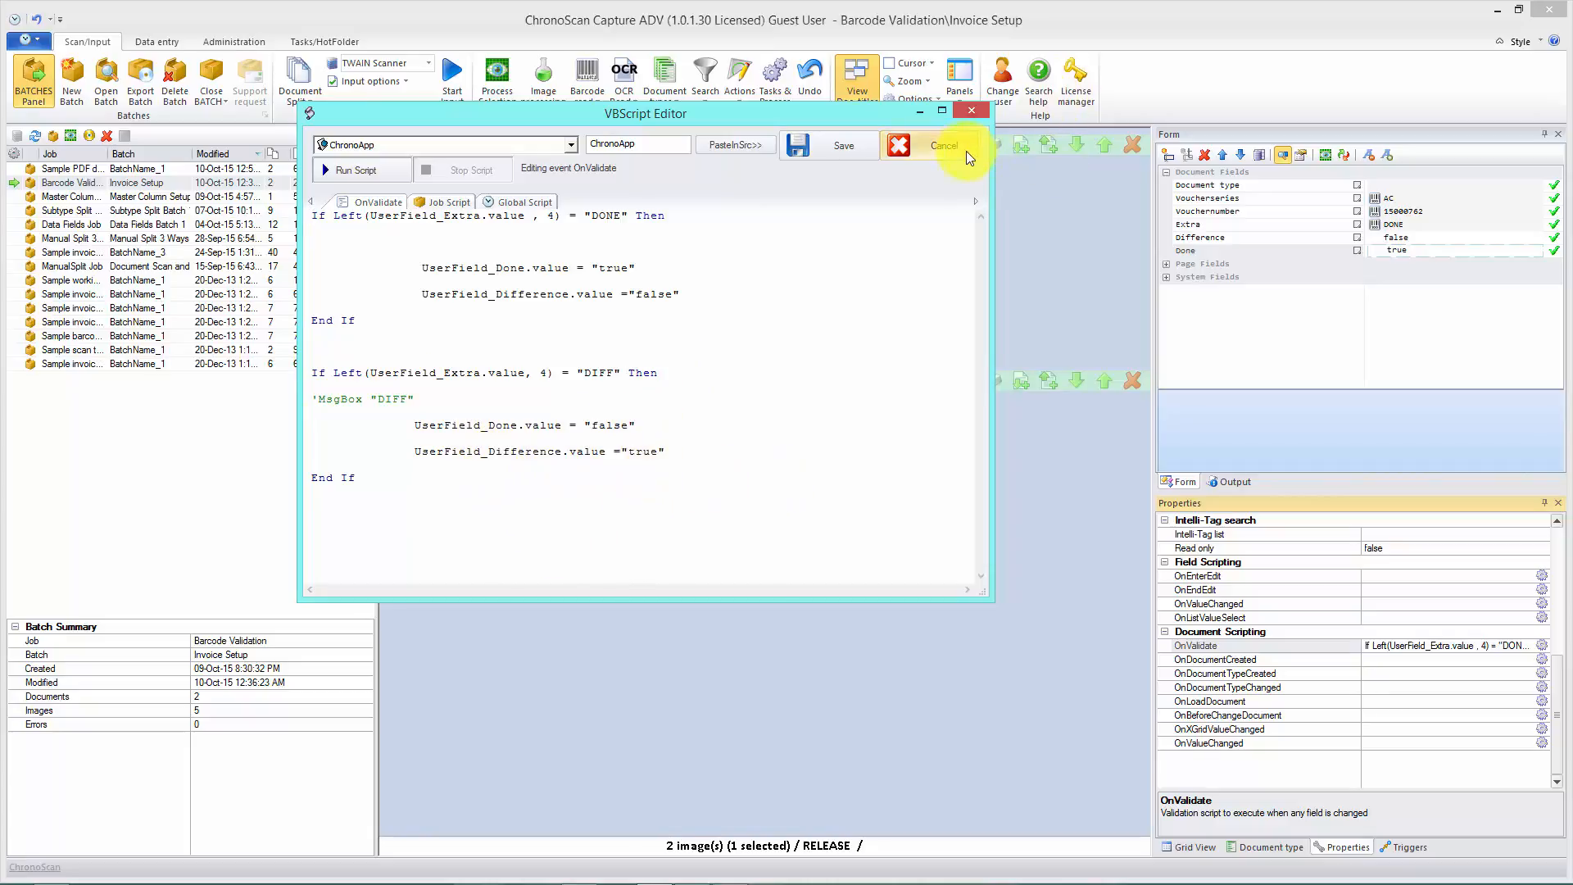
- Cancel the VBScript Editor after reading, leaving the OnValidate script unchanged
click(941, 145)
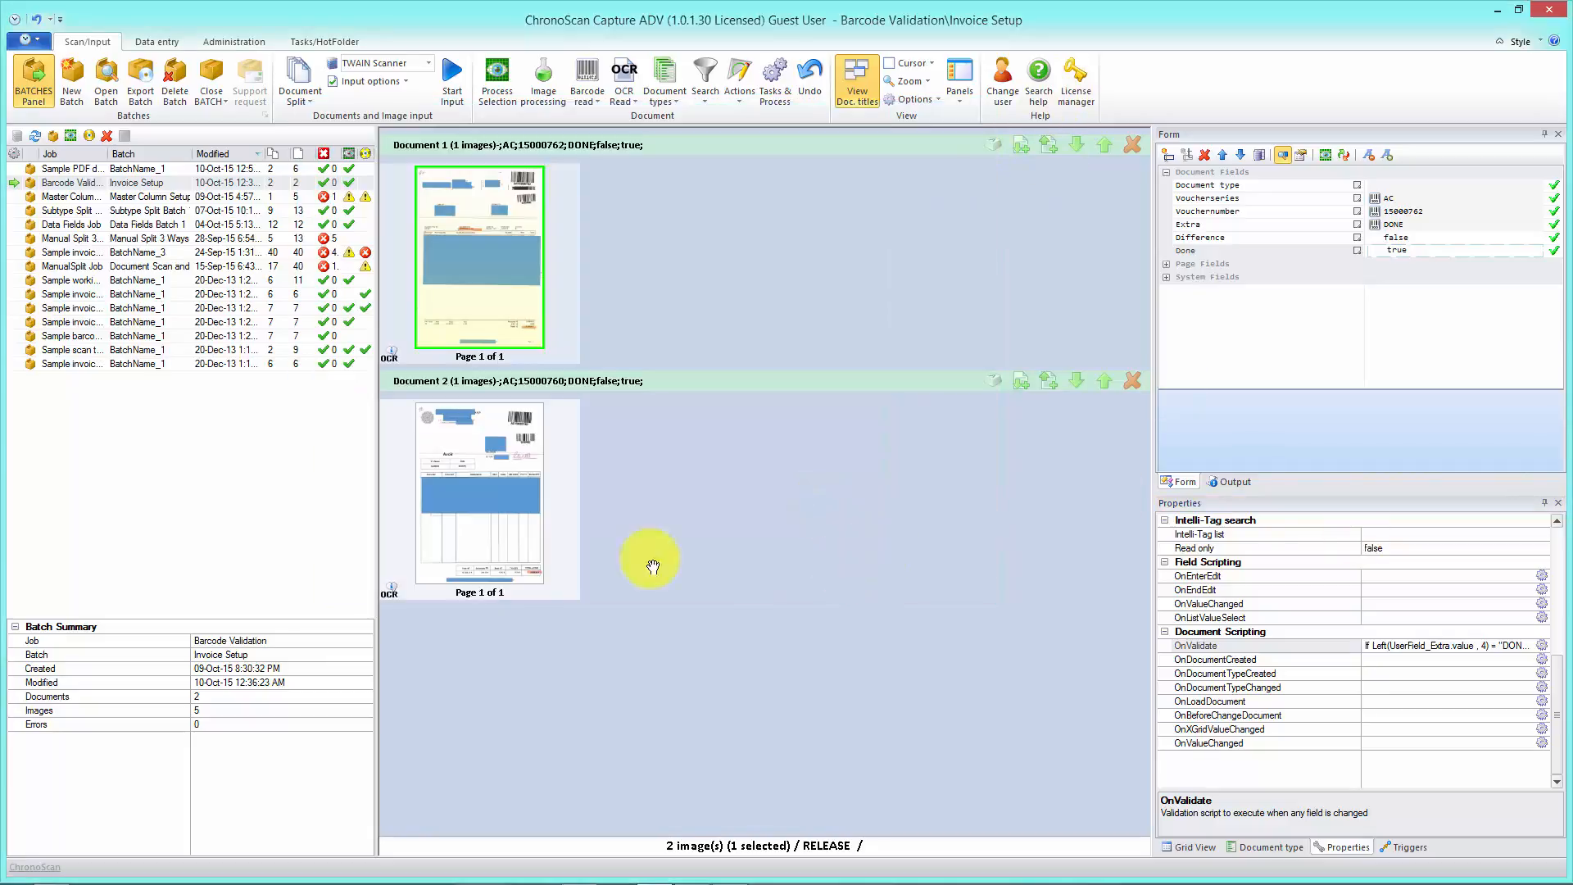
- Select Document 2, discard an accidental OnValidate edit with No, and reopen the script editor
click(481, 491)
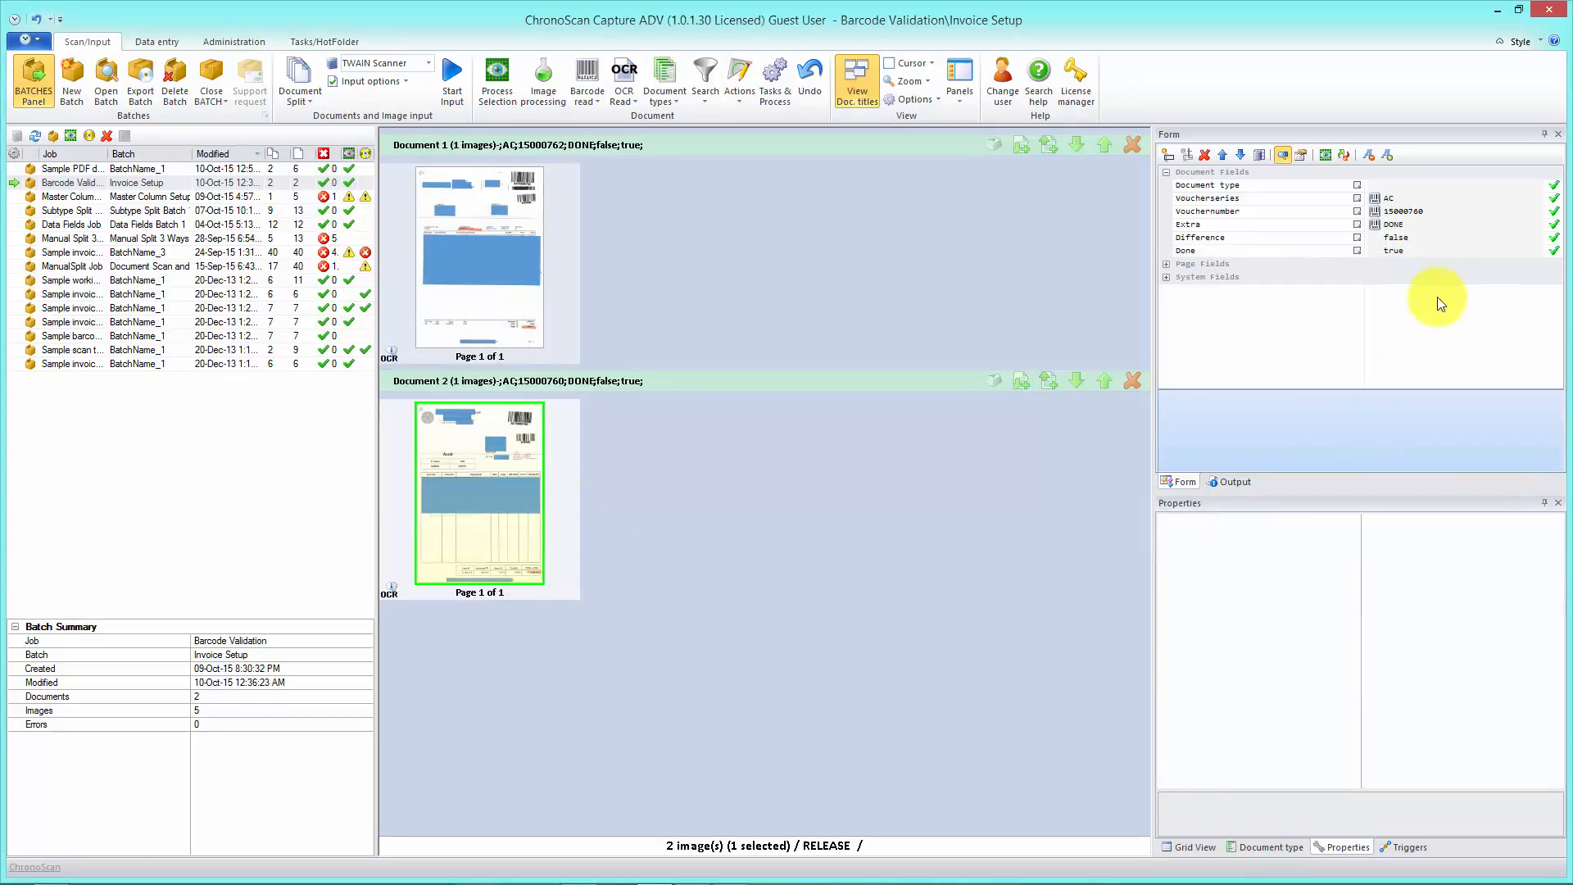
click(1436, 249)
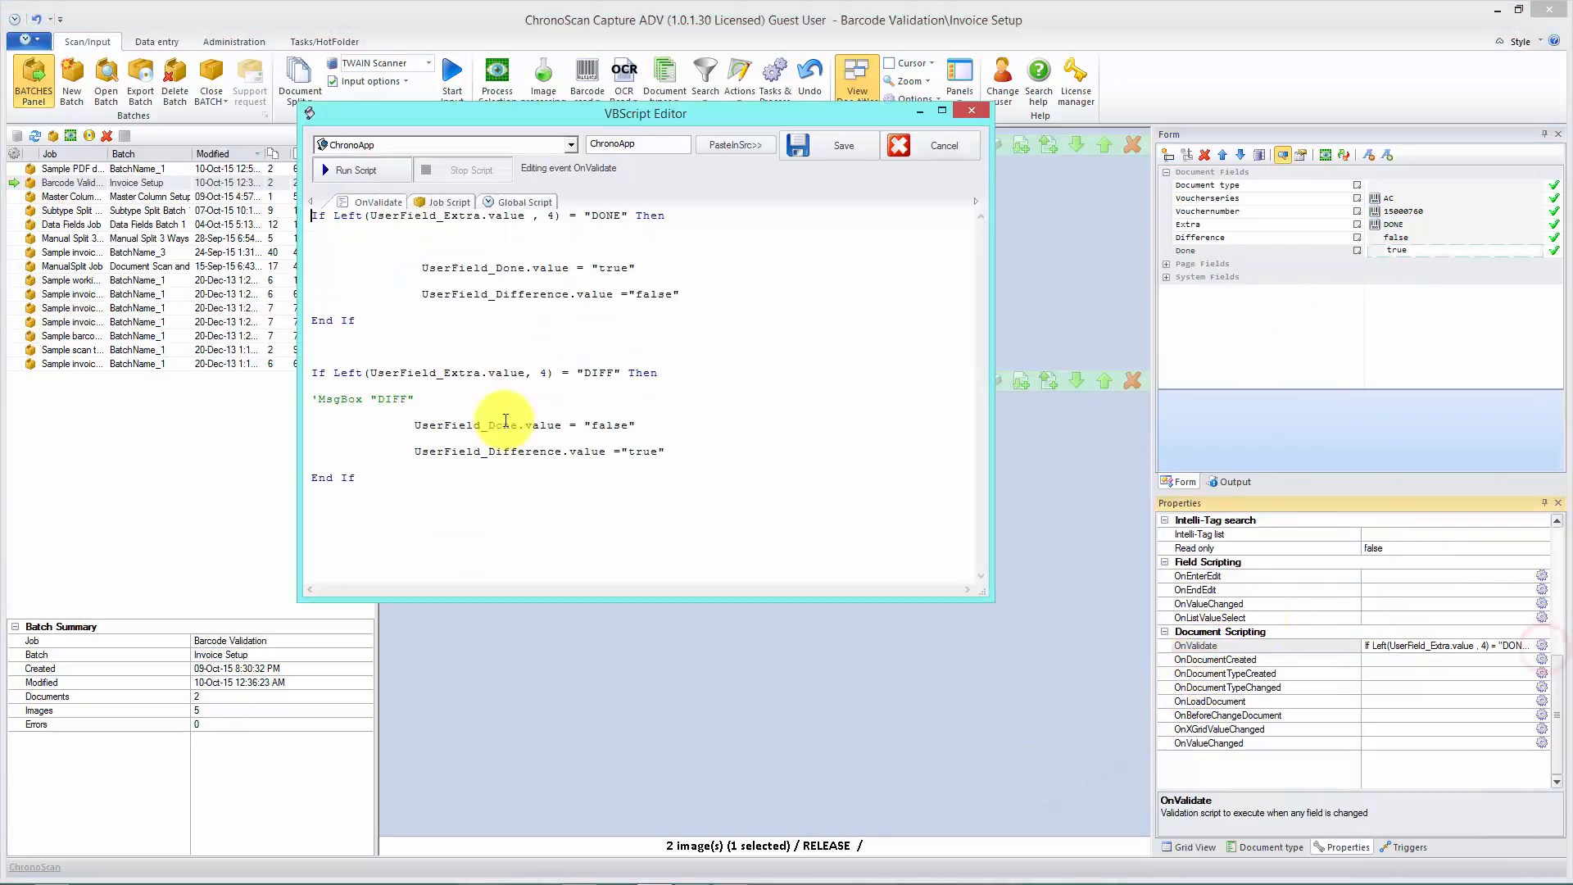
key(ctrl+a)
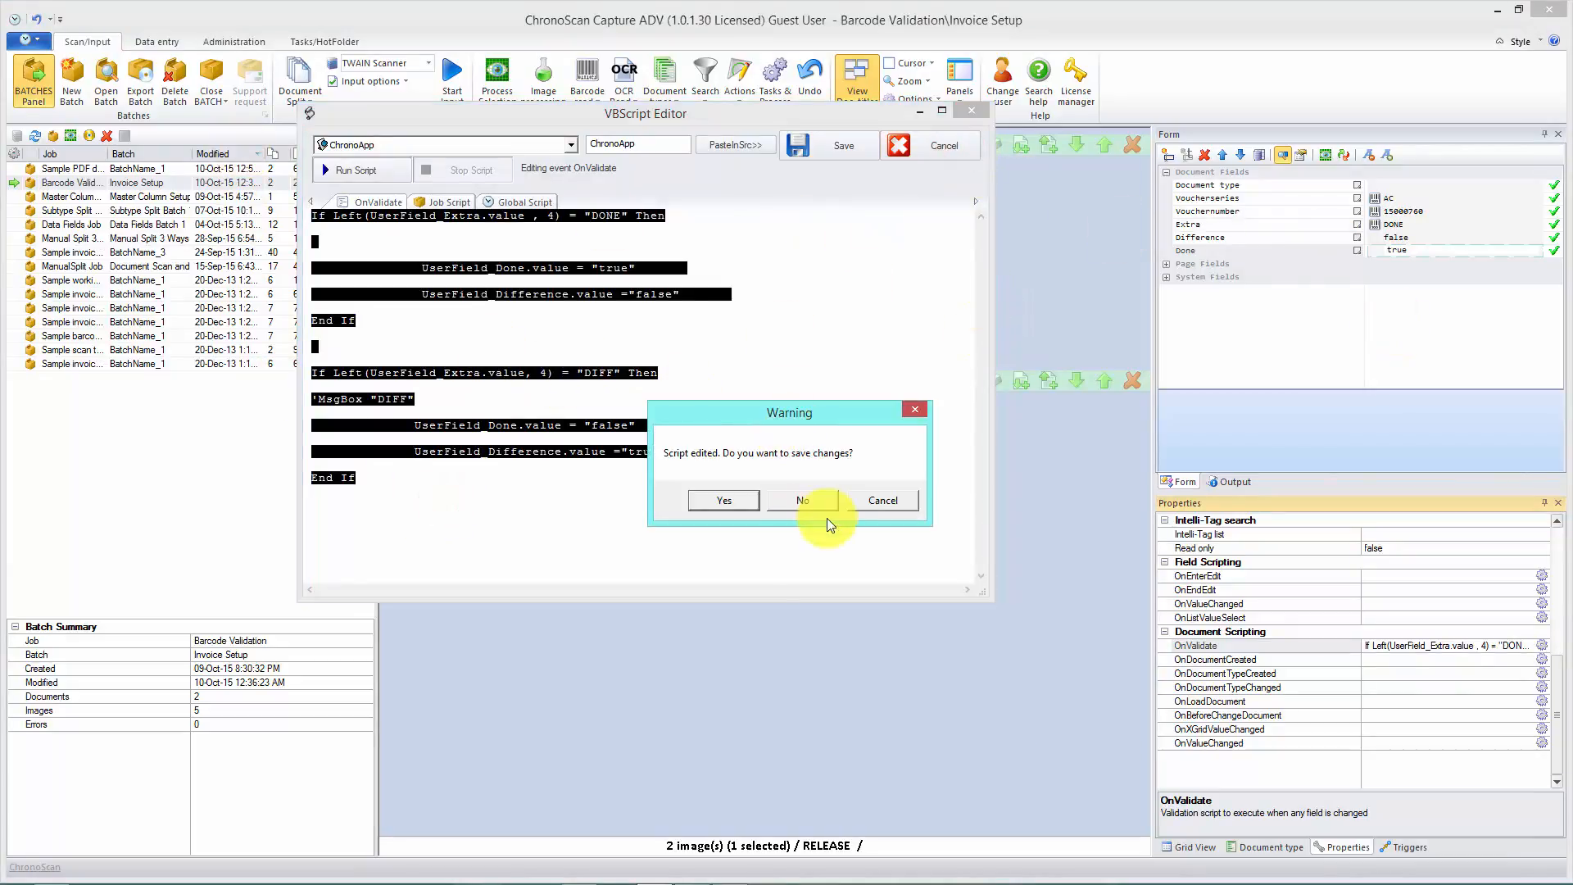
click(803, 500)
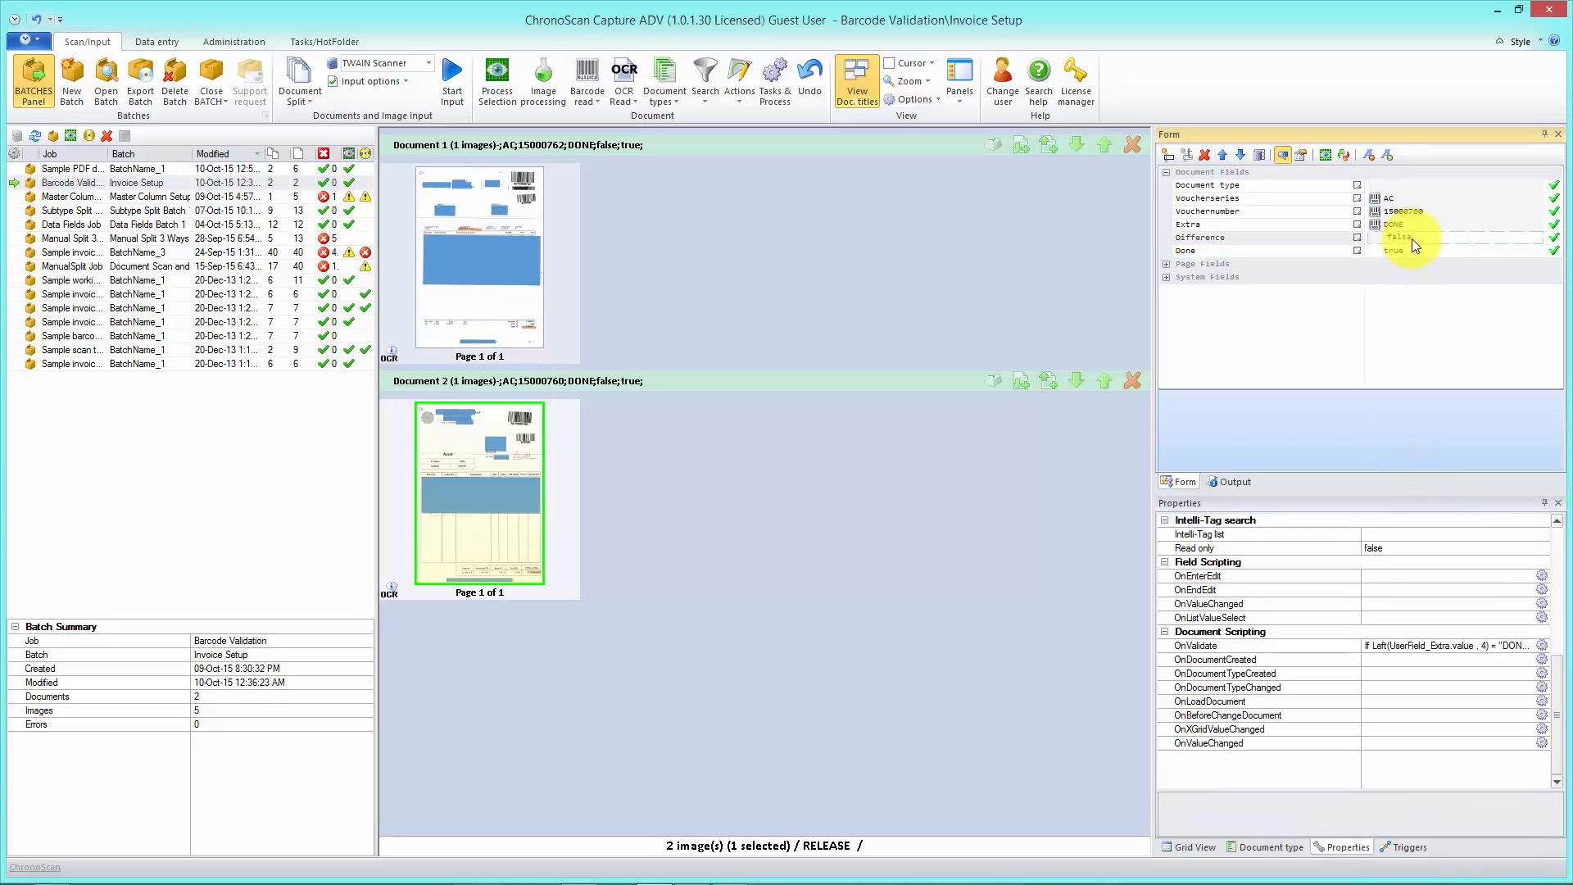
click(1542, 645)
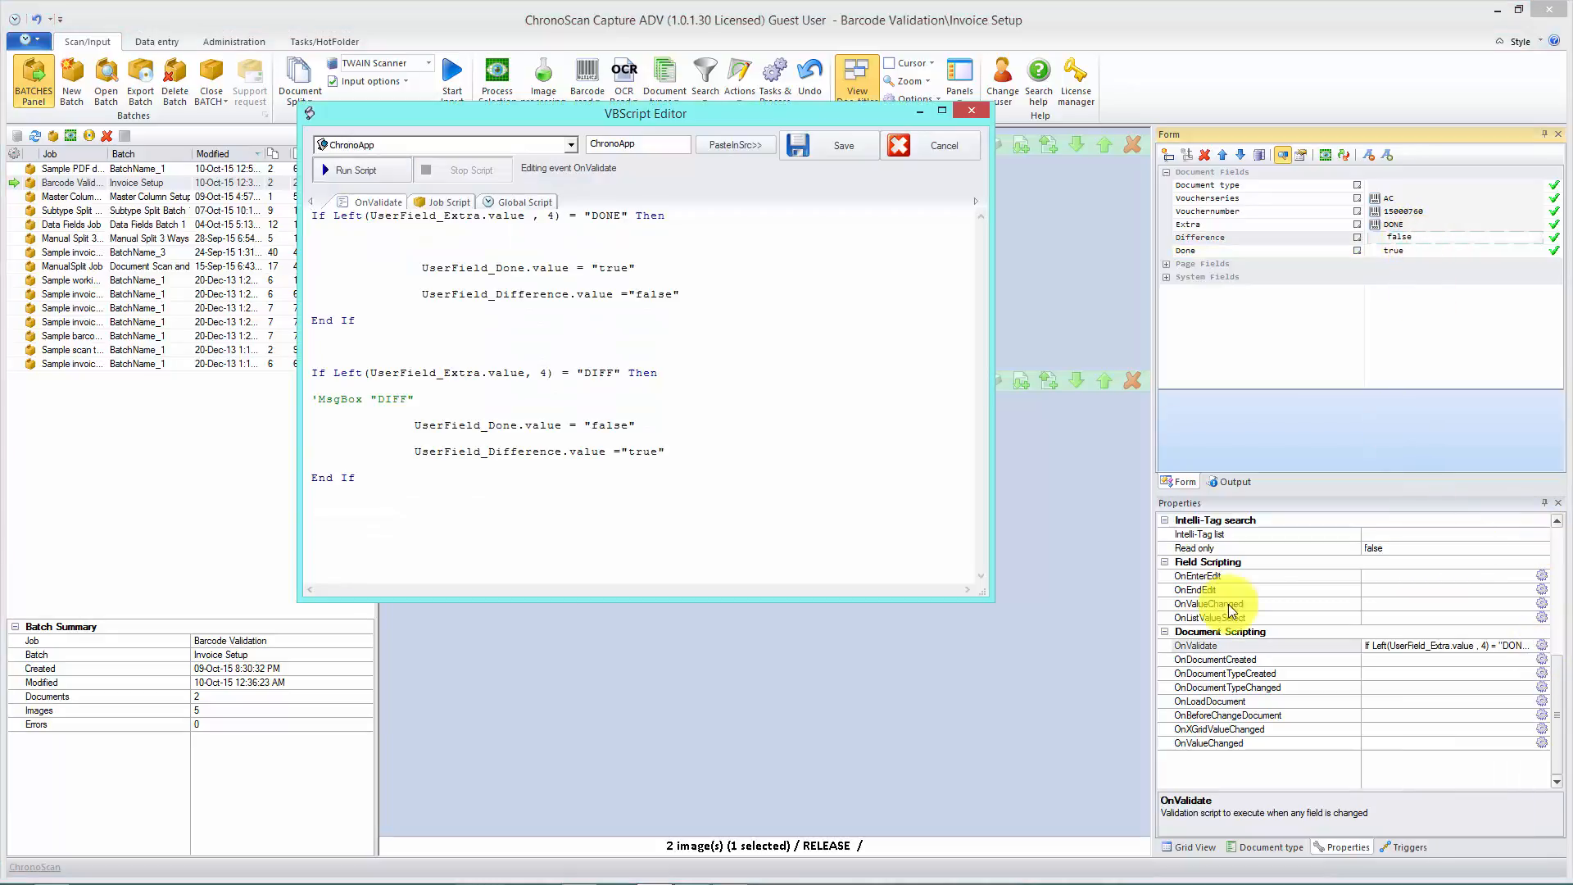